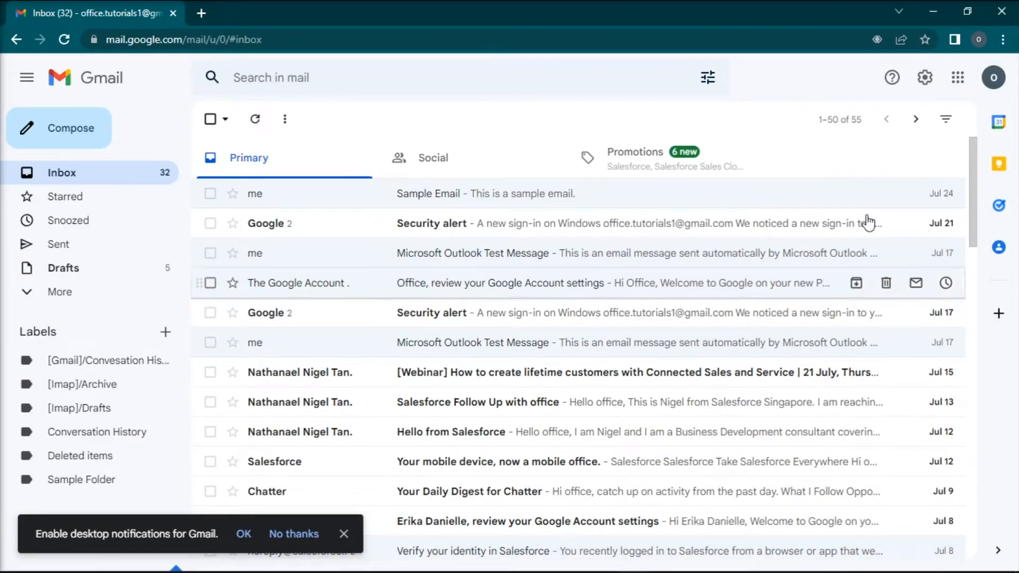
# Step: Reach Gmail's full settings page from the gear icon's Quick settings panel
pyautogui.click(924, 78)
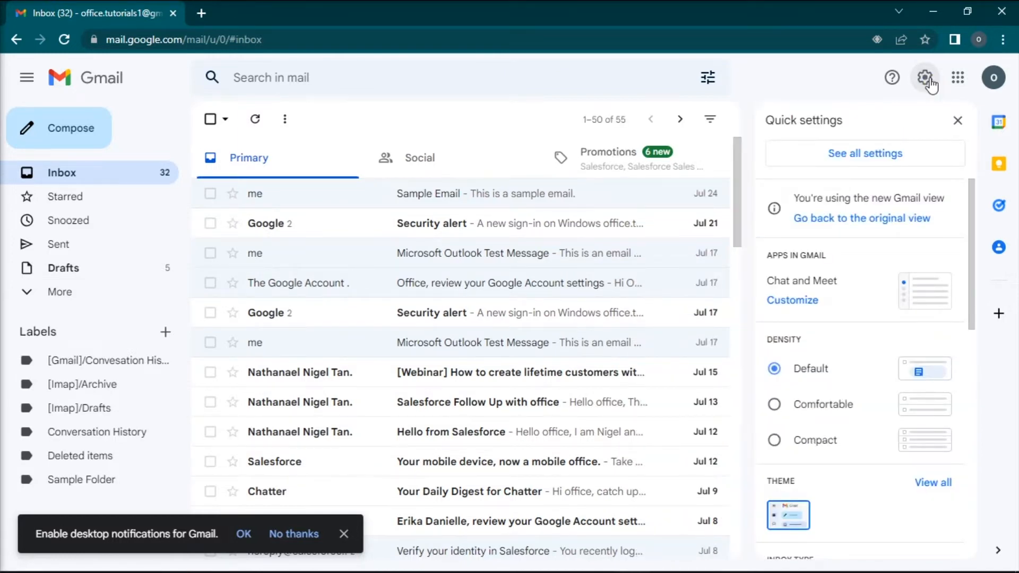
pyautogui.click(864, 152)
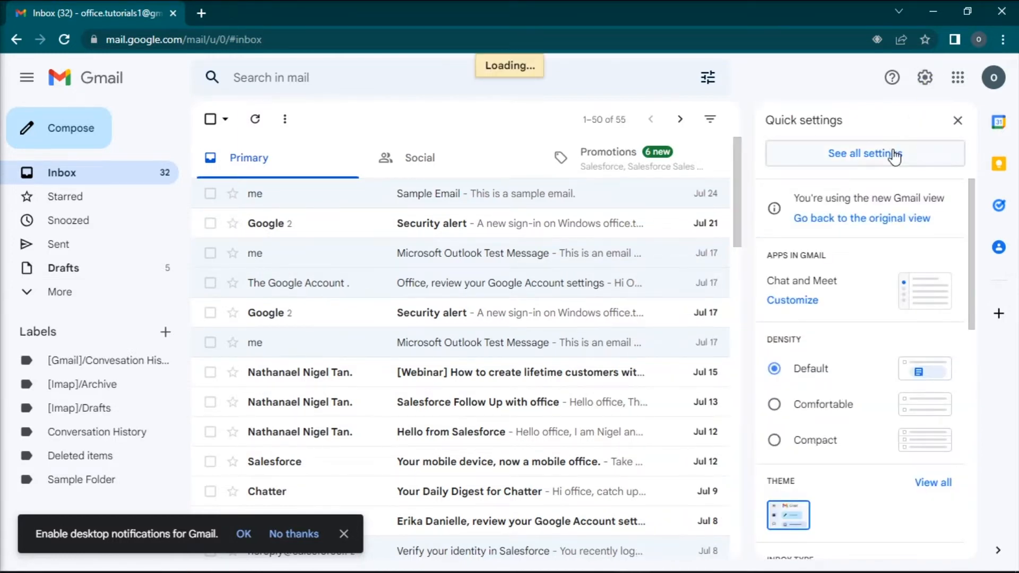
pyautogui.click(864, 153)
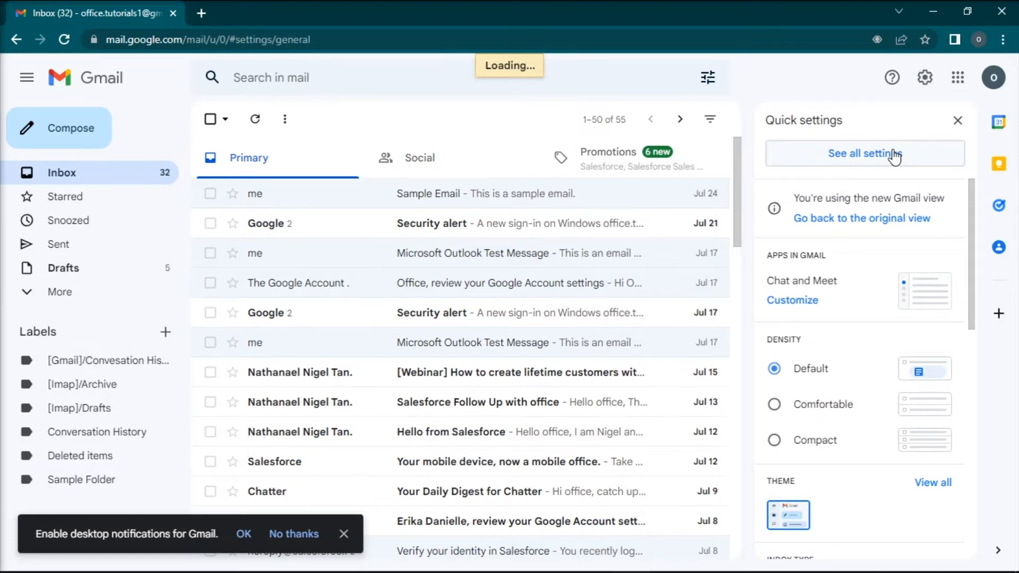
pyautogui.click(864, 153)
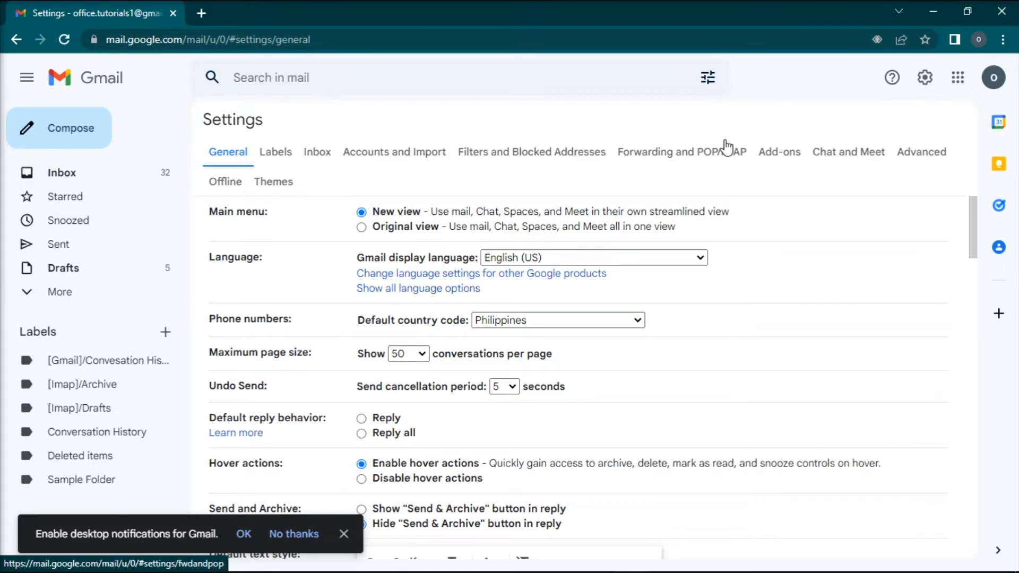
# Step: Enable IMAP under Forwarding and POP/IMAP and save the change
pyautogui.click(681, 151)
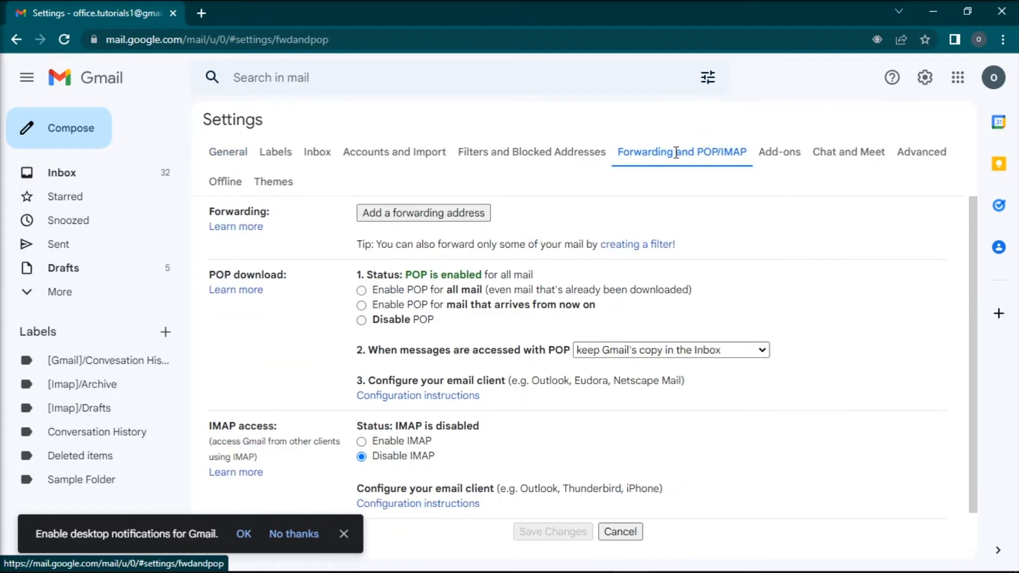
pyautogui.scroll(-3)
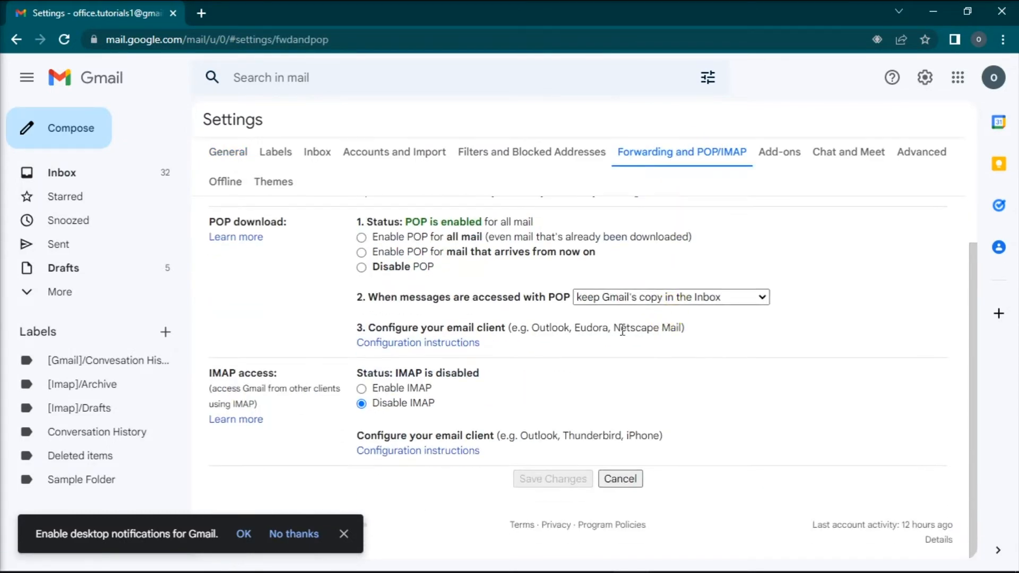
pyautogui.moveTo(380, 374)
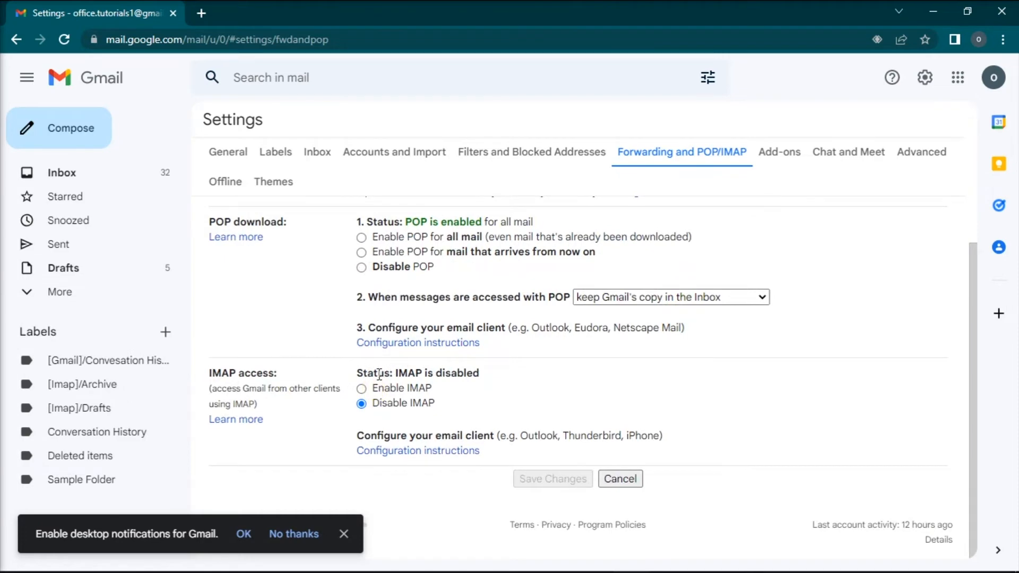
pyautogui.click(361, 388)
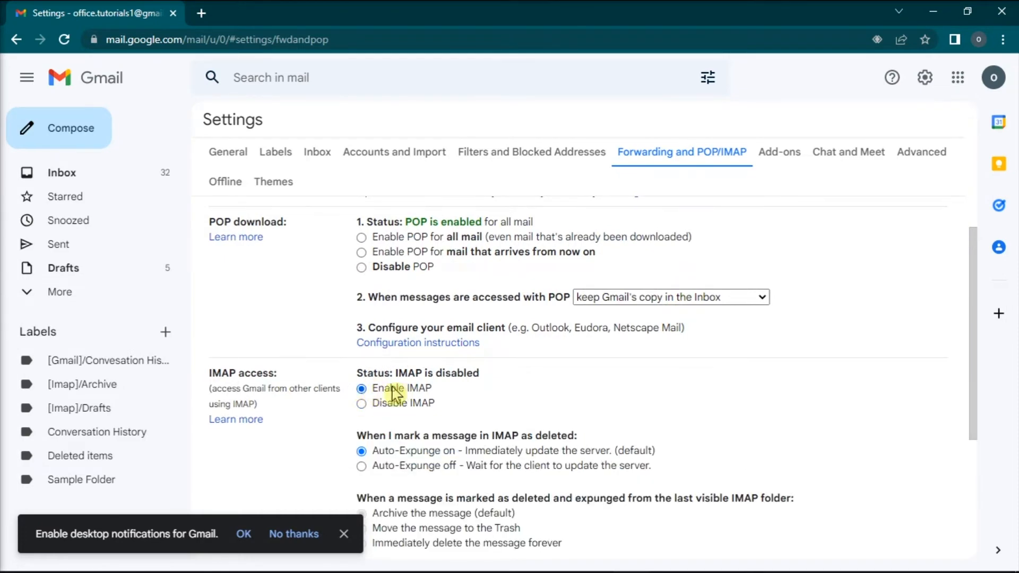
pyautogui.scroll(-3)
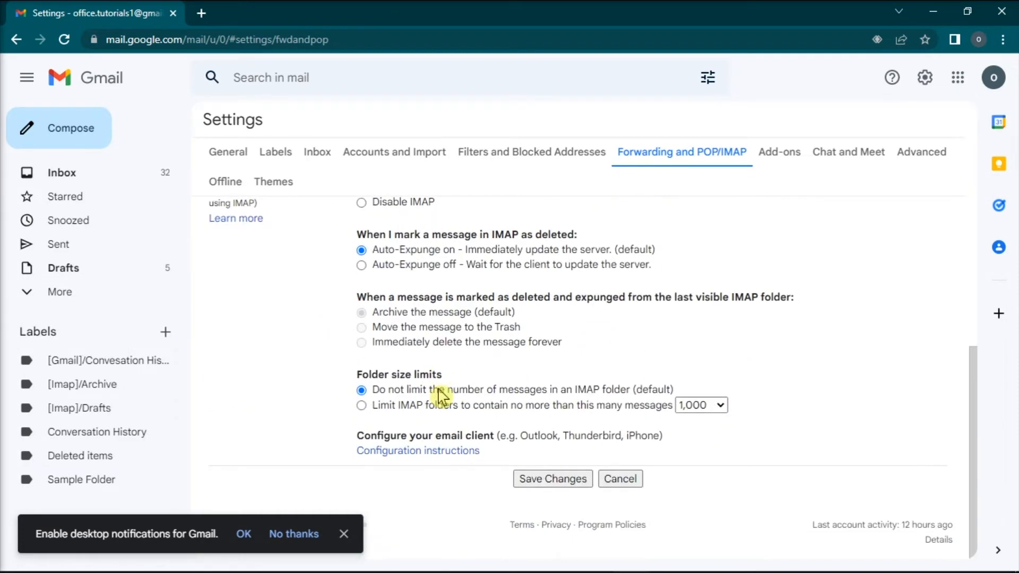
pyautogui.click(552, 479)
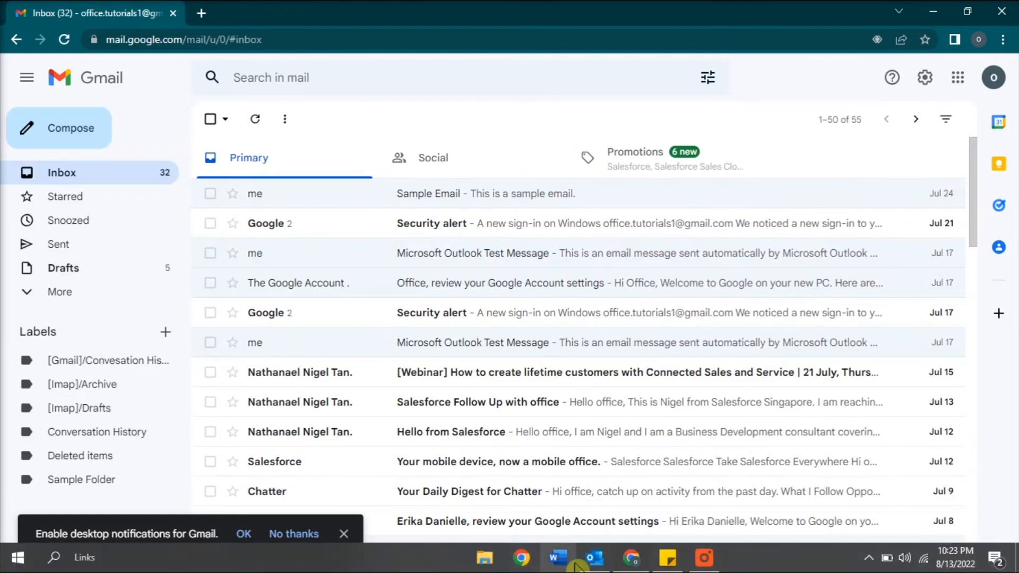
# Step: Switch to Outlook and open Account Settings from the File account information view
pyautogui.click(593, 558)
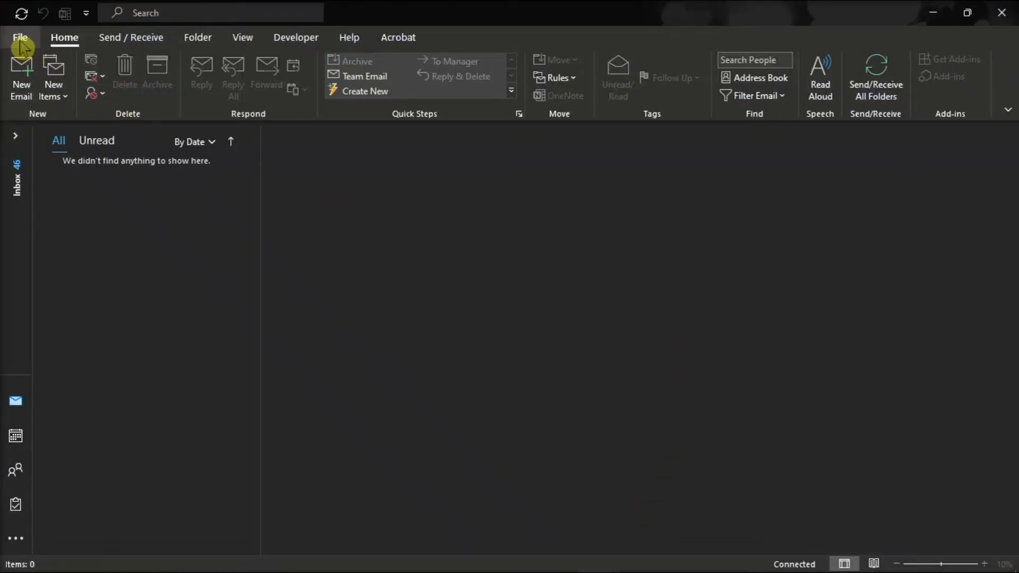
pyautogui.click(20, 37)
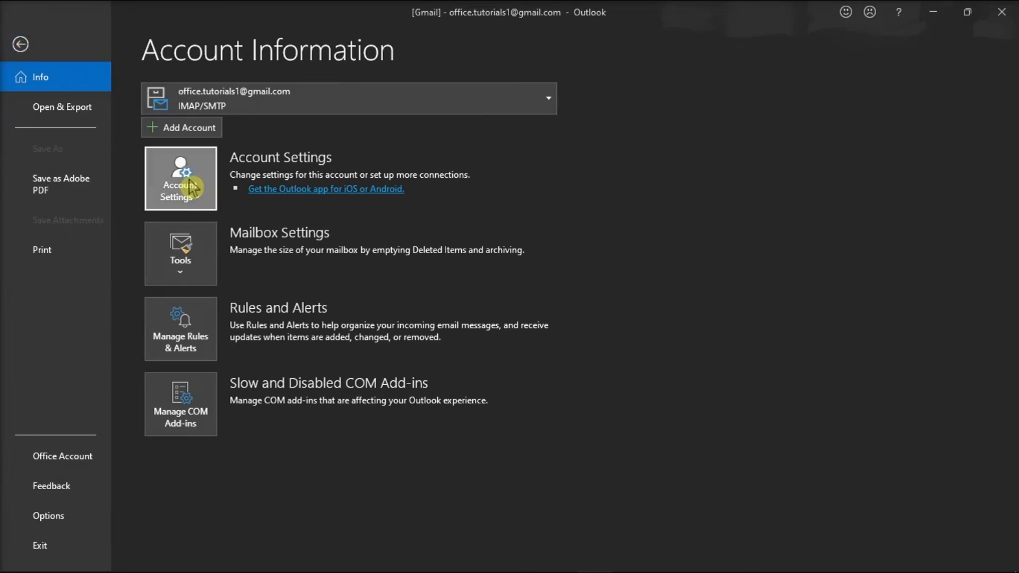
pyautogui.click(180, 179)
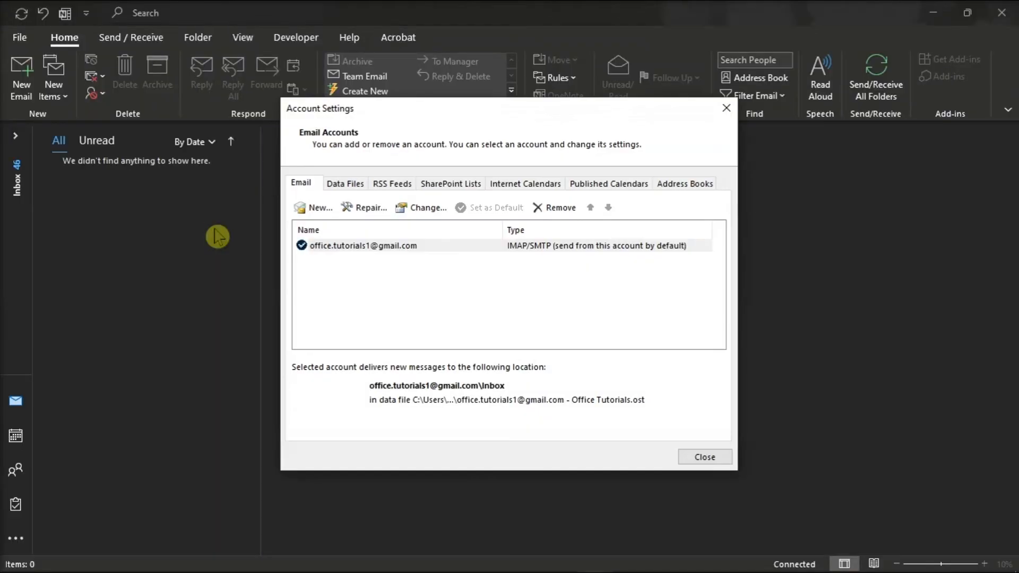
pyautogui.moveTo(285, 213)
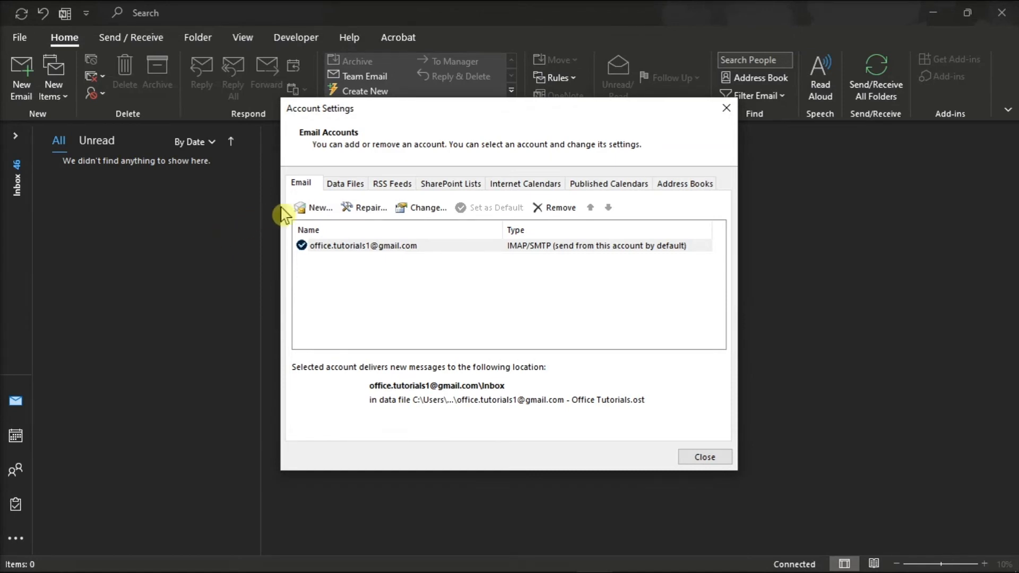
# Step: Start a new email account from the Email tab and enter the second Gmail address
pyautogui.click(319, 207)
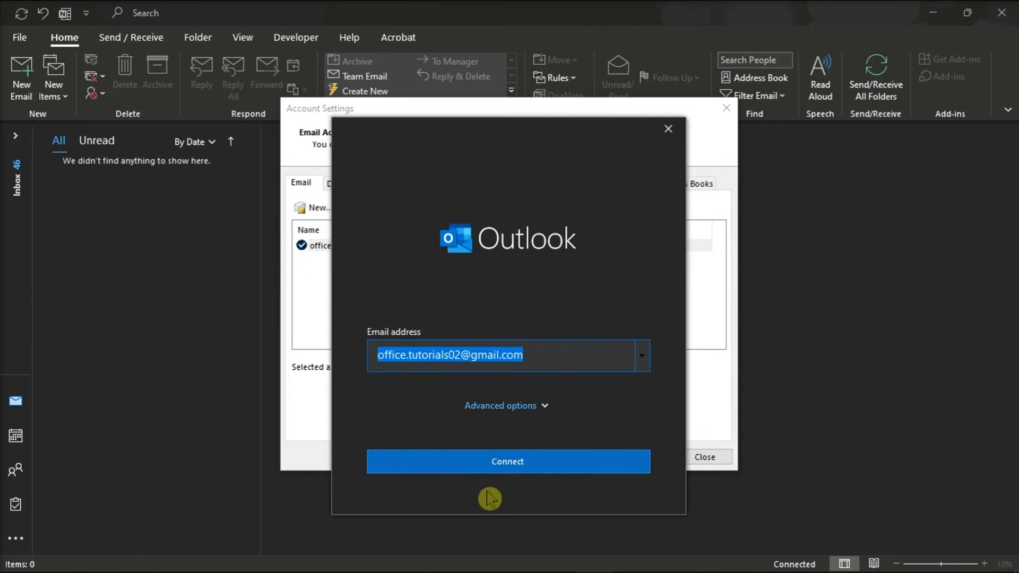
pyautogui.moveTo(717, 416)
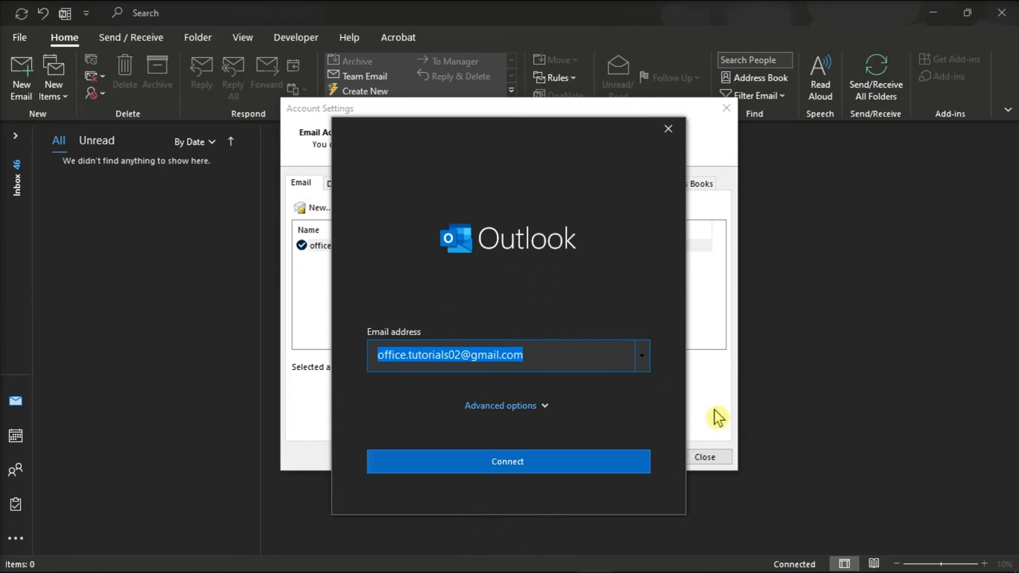